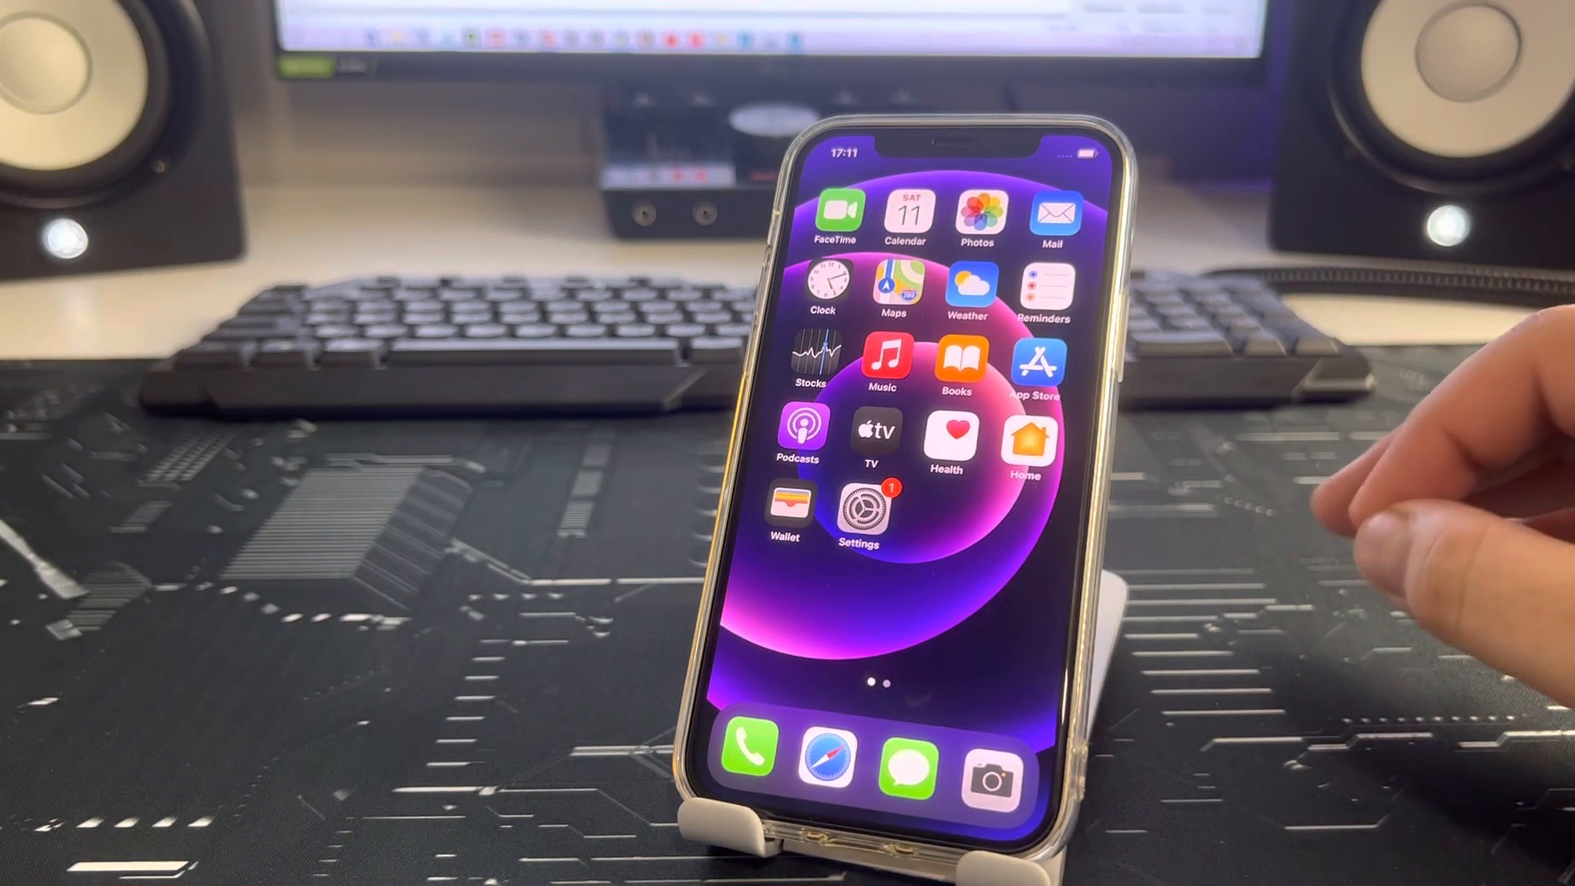
mouse_move(1457, 282)
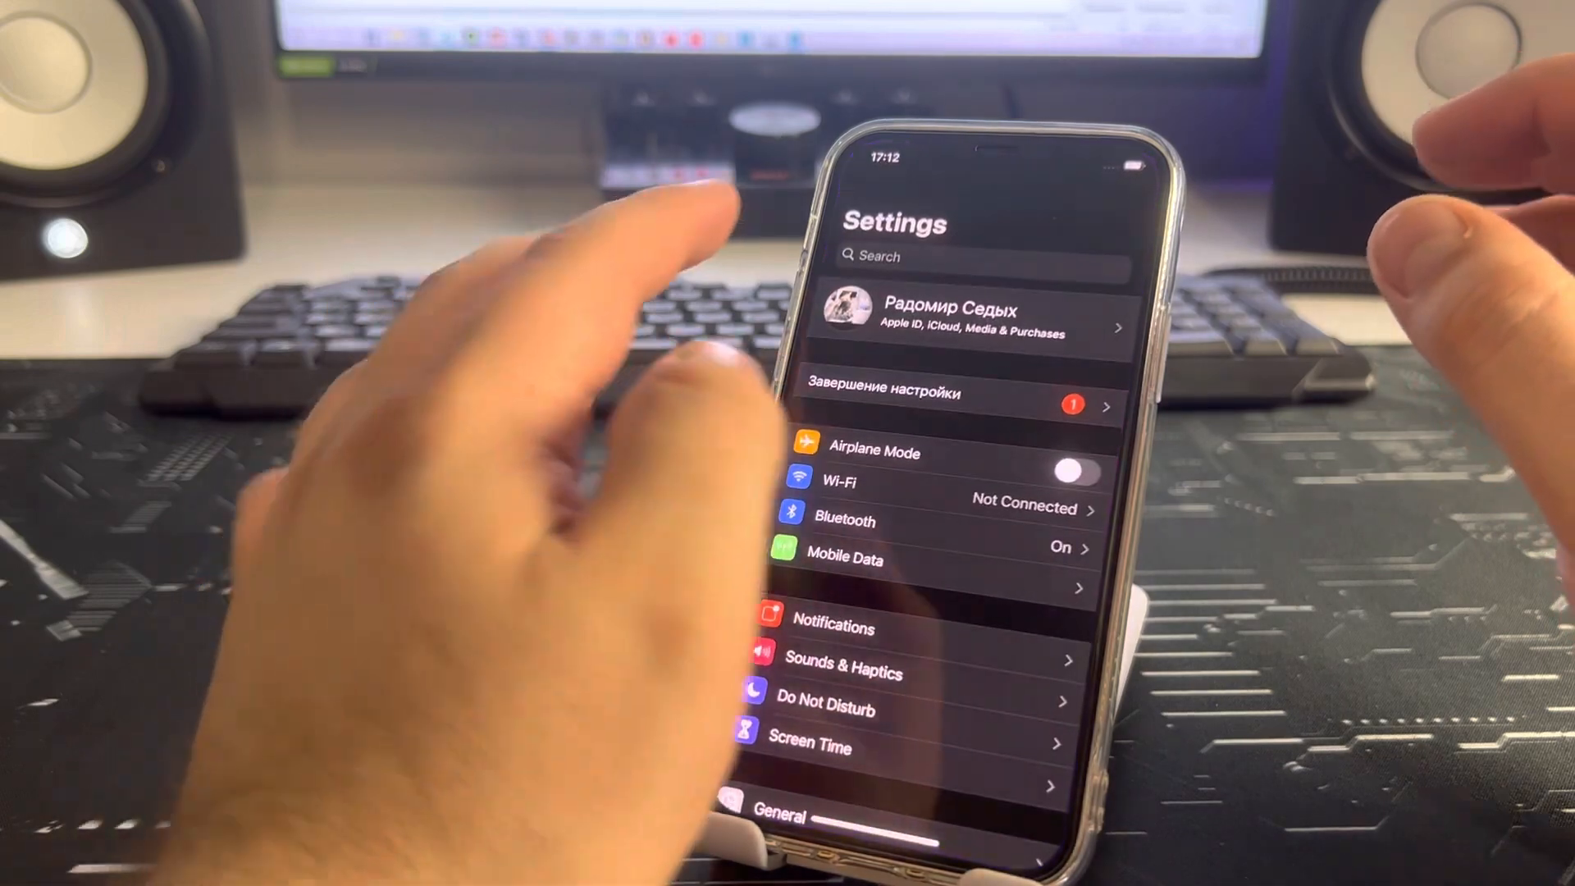
- Search settings for 'Re', open Reset Network Settings, then return to the General page
left_click(970, 256)
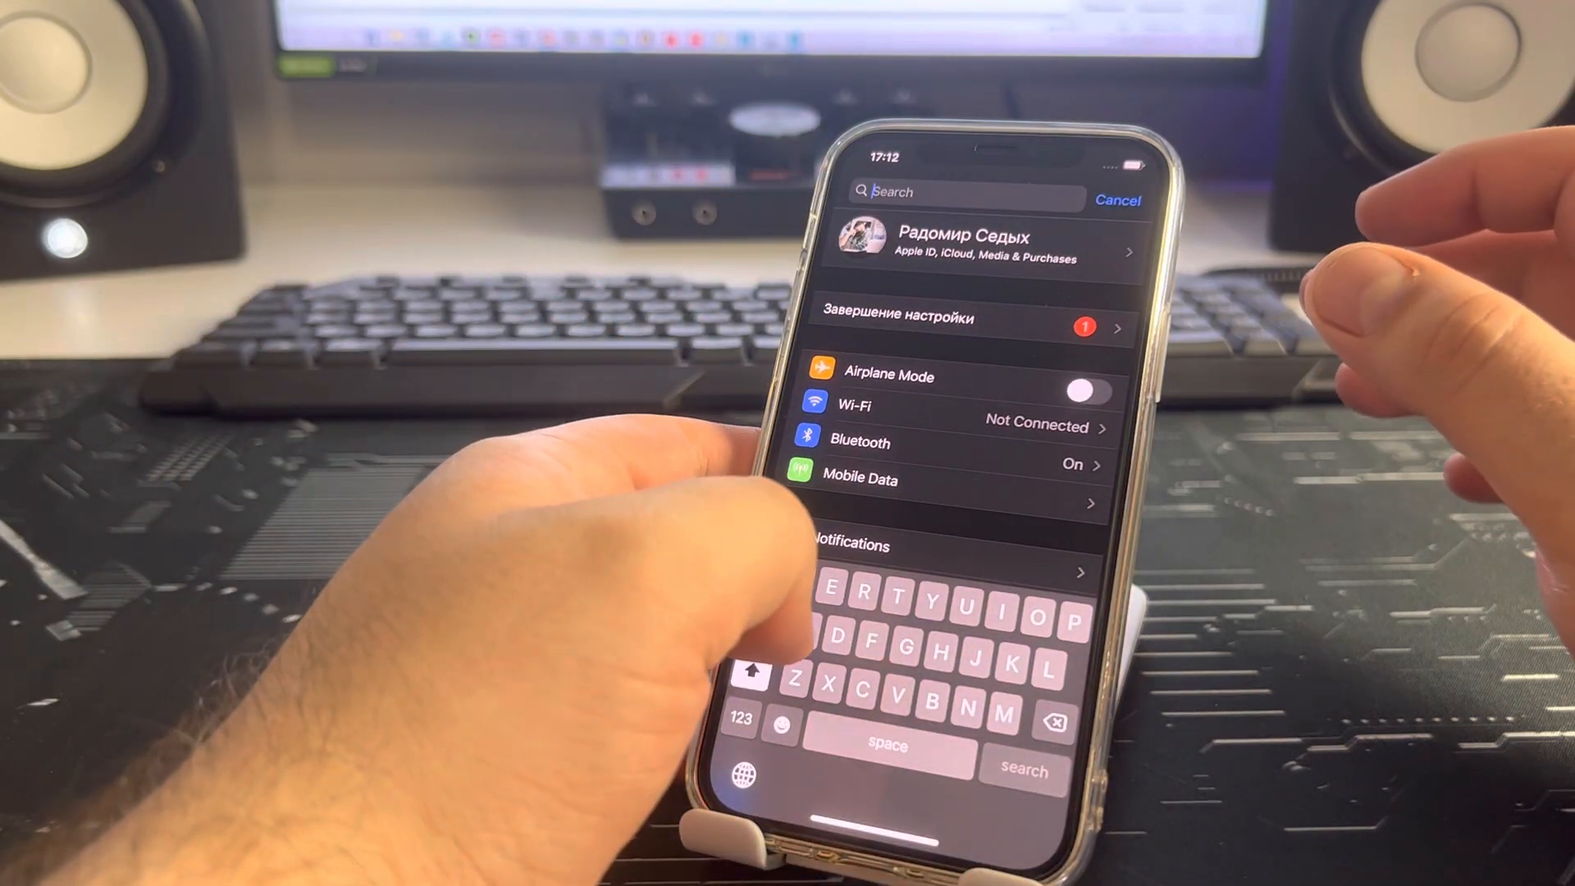
type("Re")
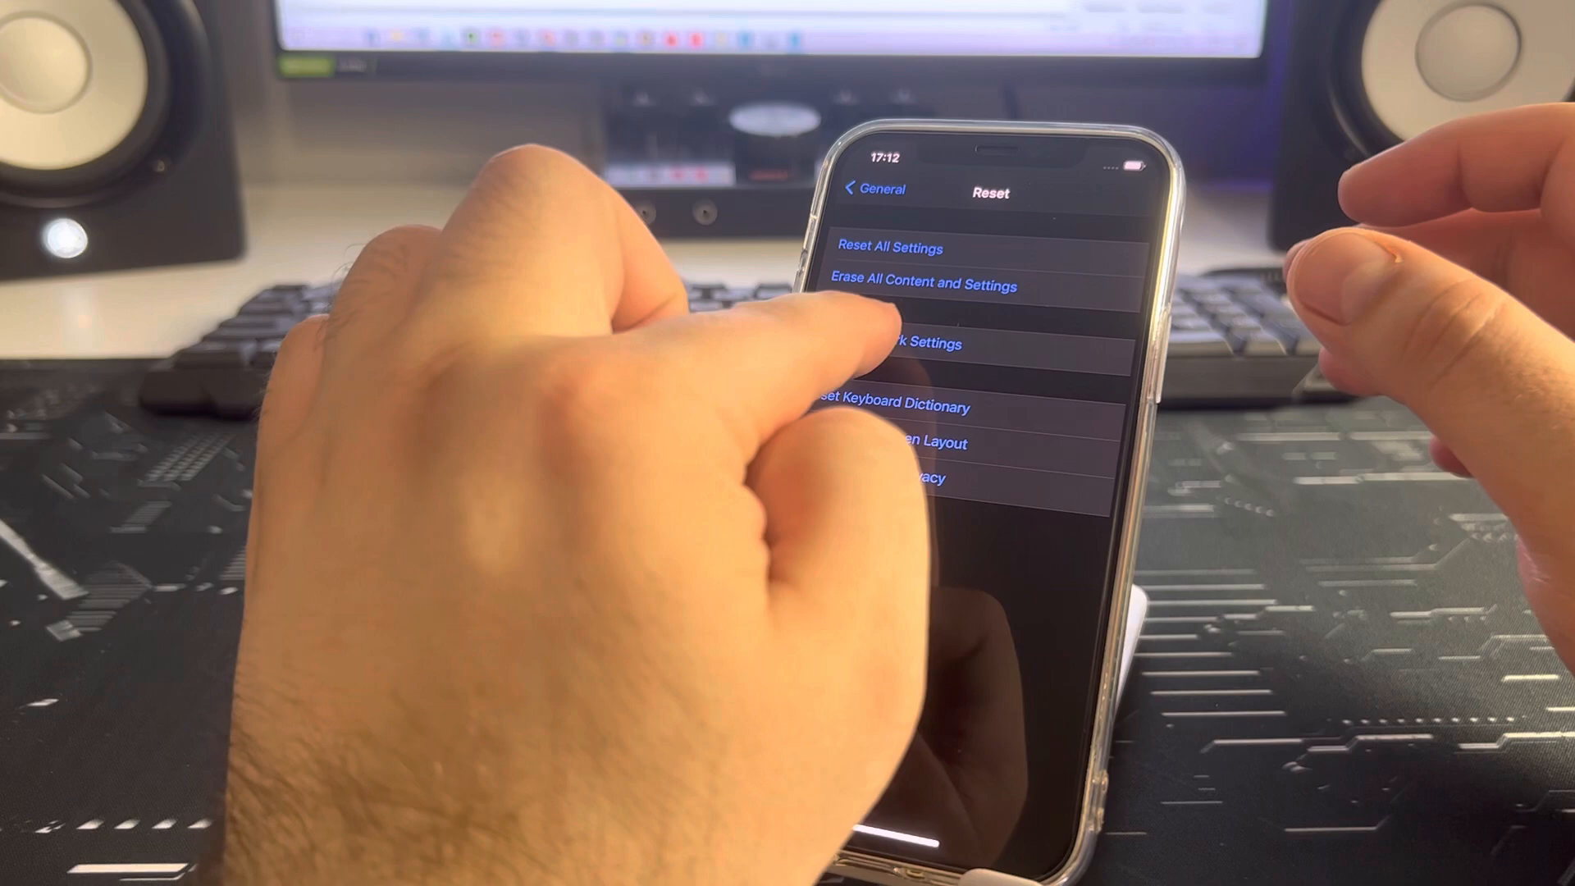
left_click(904, 344)
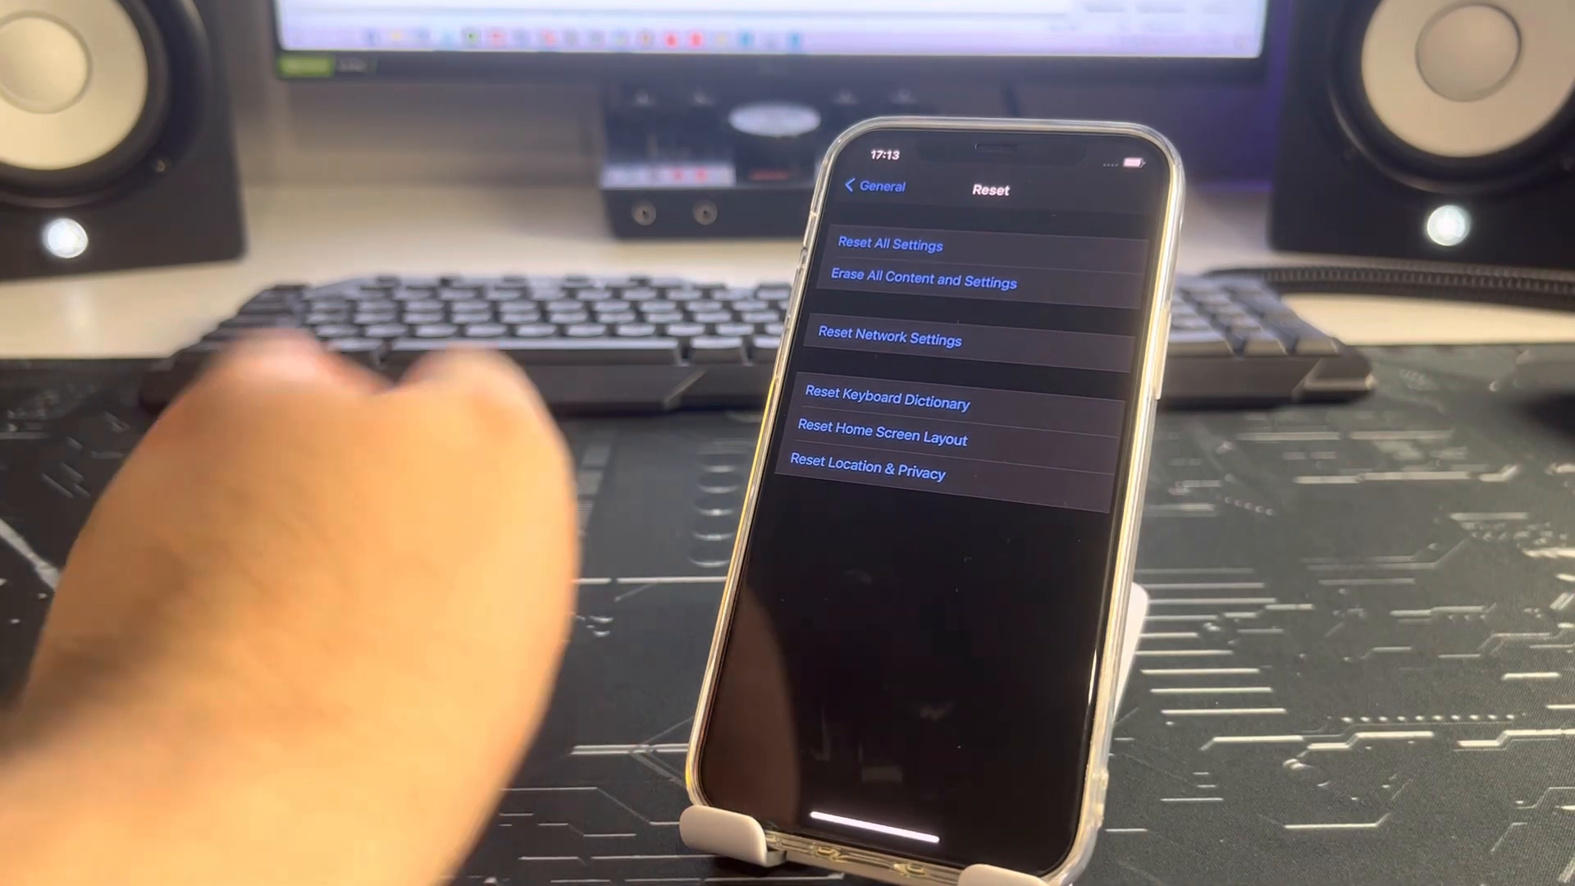
left_click(873, 188)
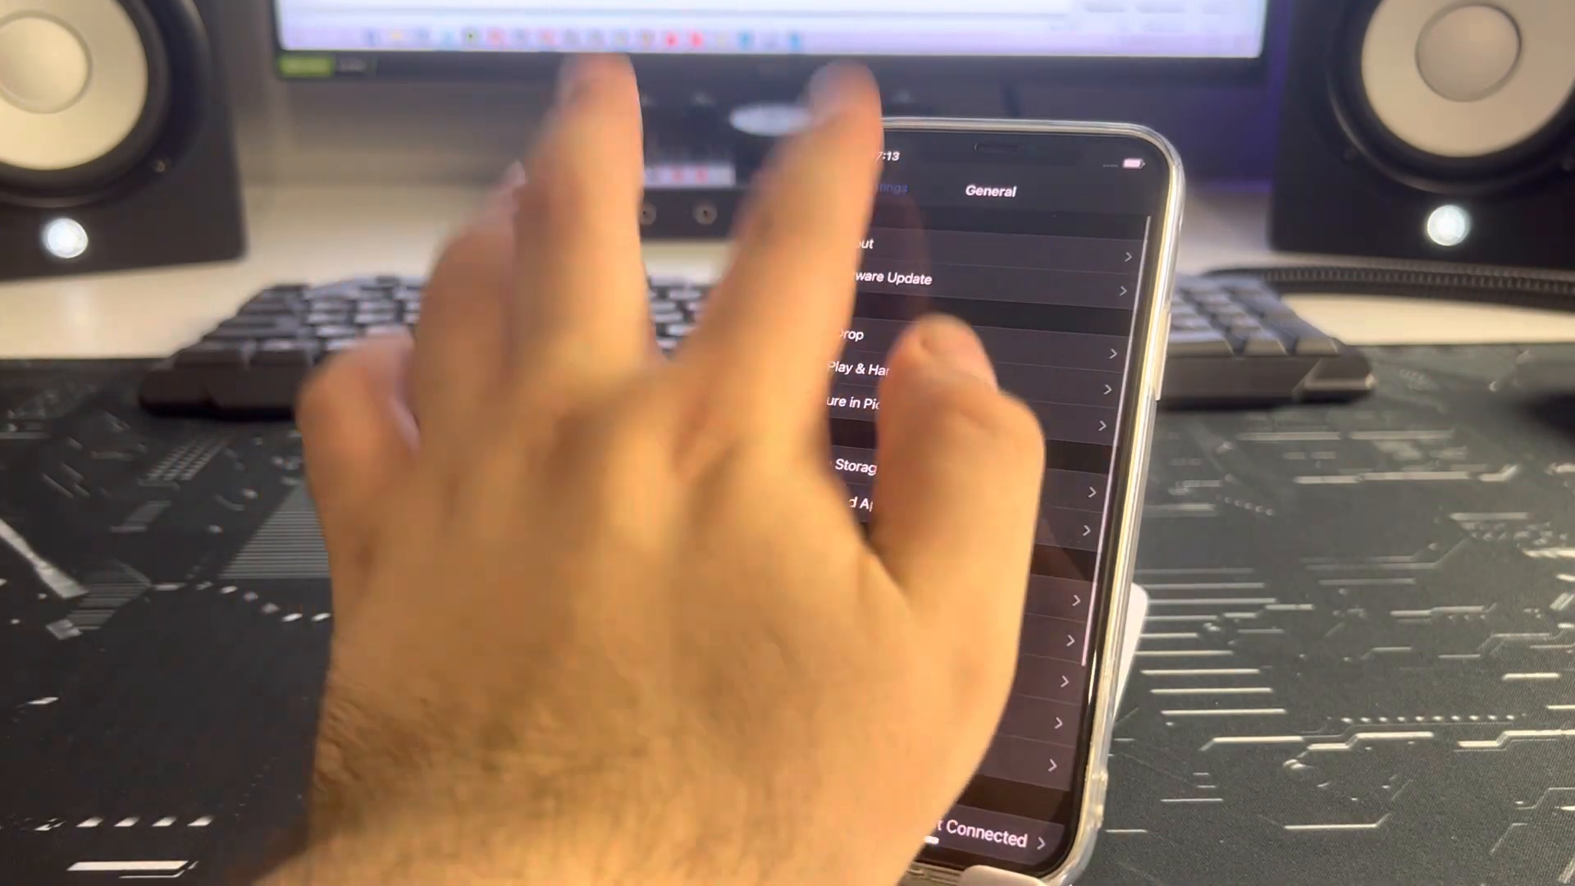